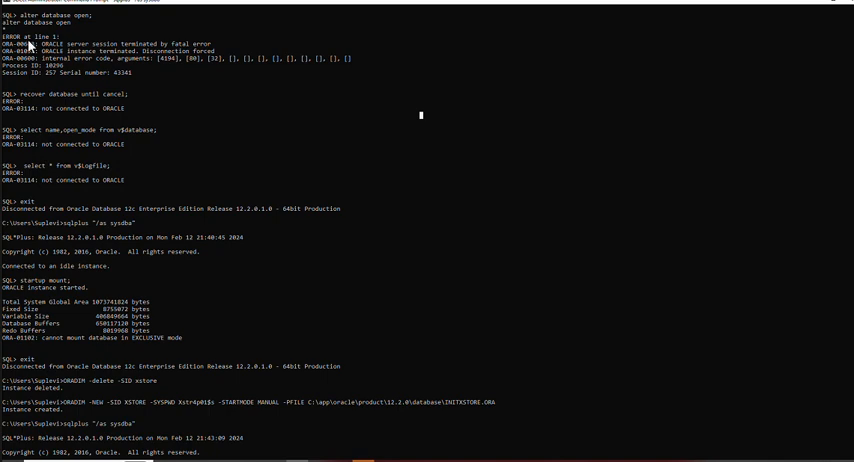
{"action": "mouse_move", "coordinate": [22, 22]}
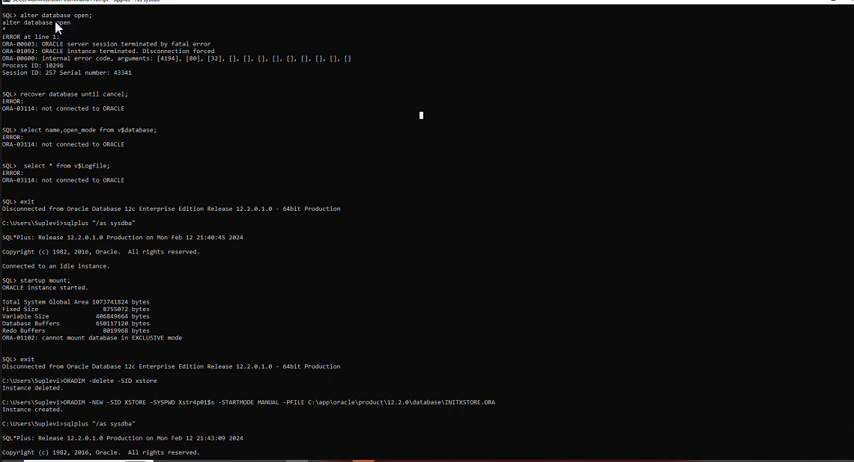
{"action": "mouse_move", "coordinate": [62, 38]}
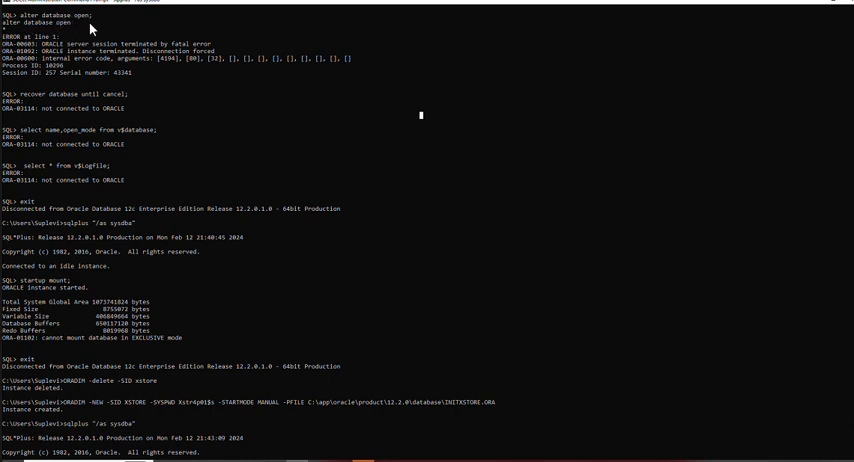
{"action": "mouse_move", "coordinate": [28, 52]}
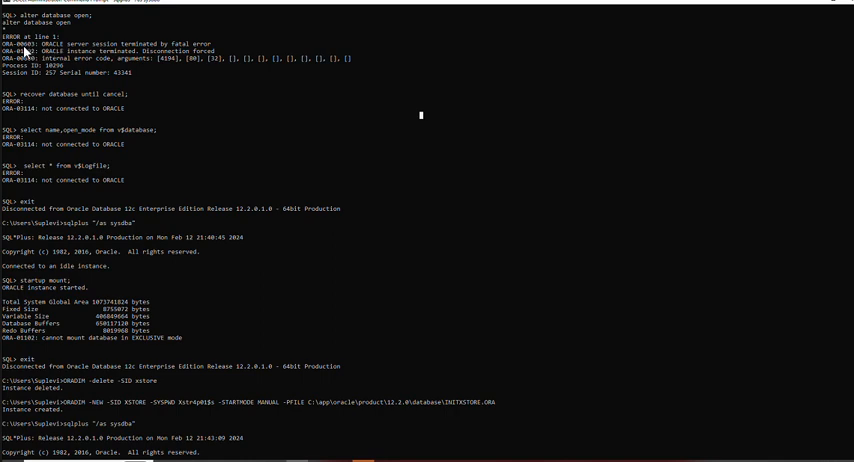
{"action": "mouse_move", "coordinate": [36, 52]}
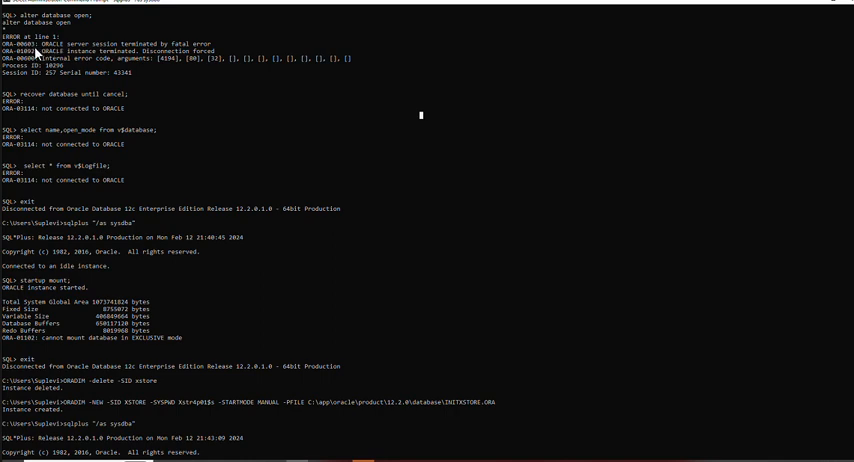
{"action": "mouse_move", "coordinate": [128, 52]}
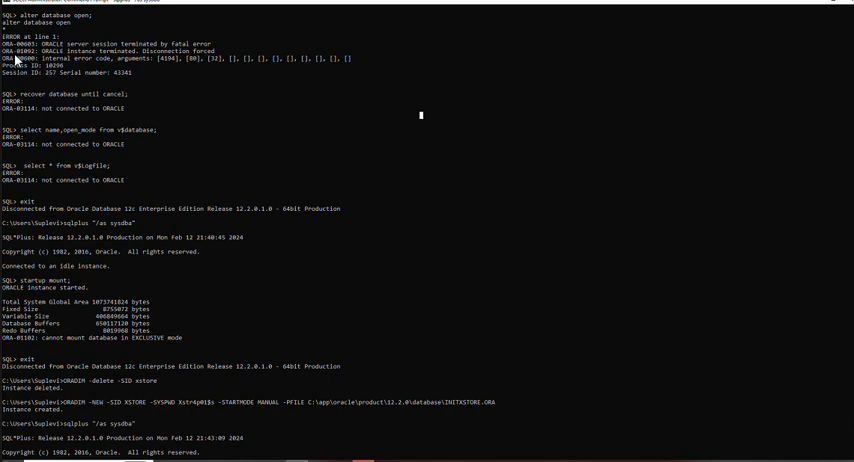
{"action": "mouse_move", "coordinate": [28, 60]}
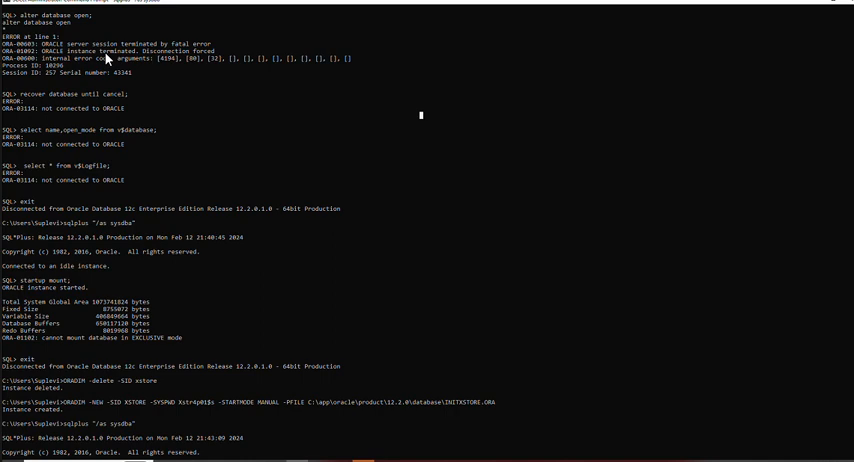
{"action": "mouse_move", "coordinate": [200, 60]}
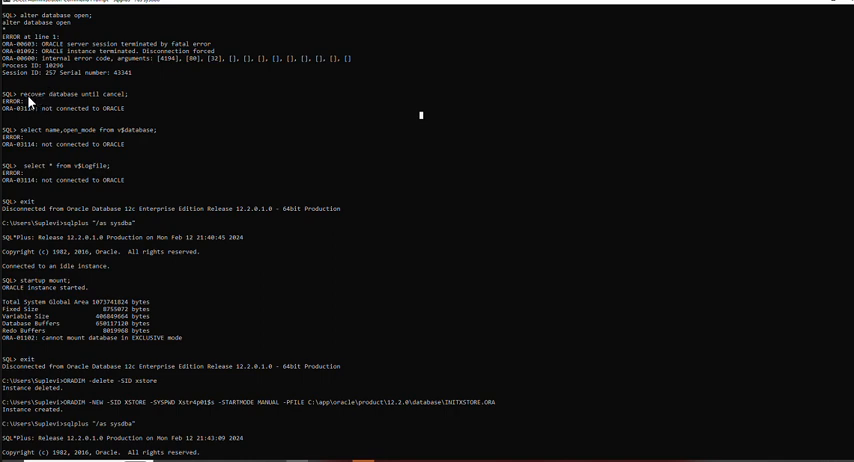
{"action": "mouse_move", "coordinate": [4, 120]}
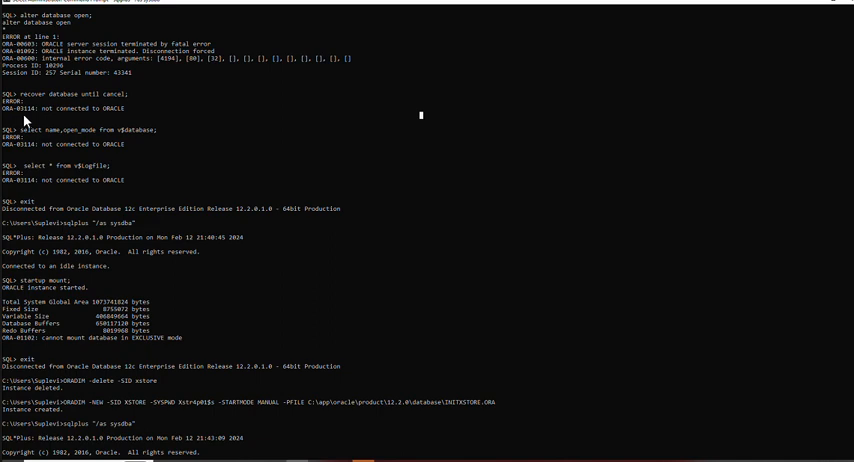
{"action": "mouse_move", "coordinate": [58, 118]}
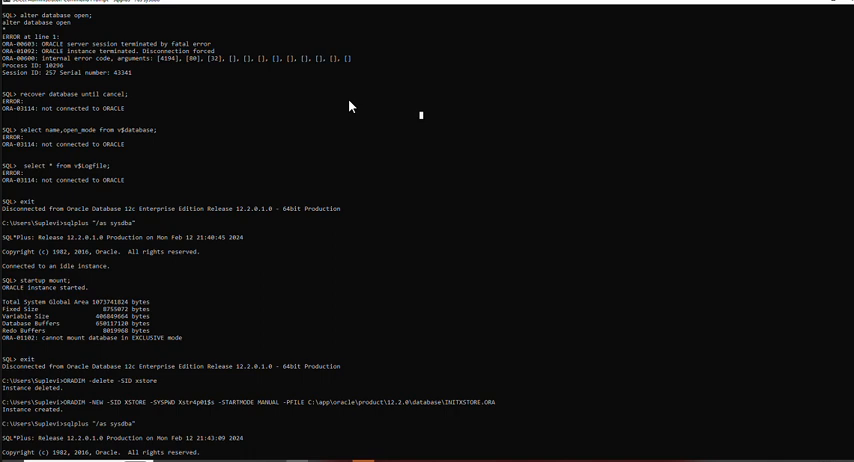
{"action": "mouse_move", "coordinate": [18, 44]}
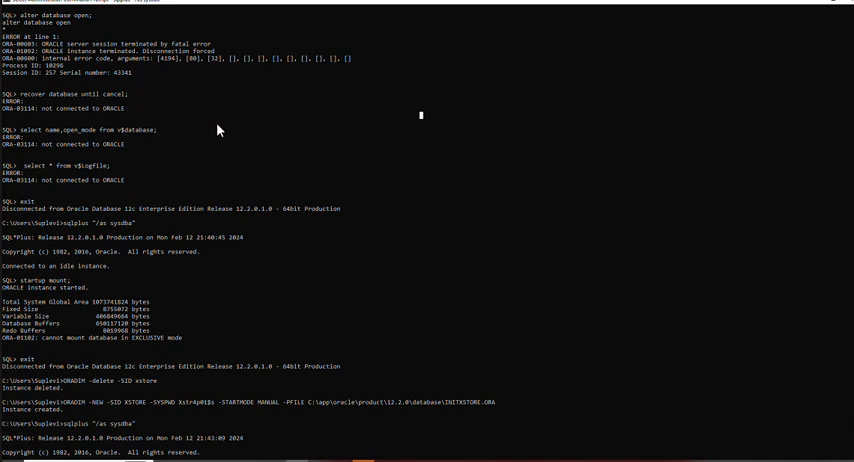
{"action": "mouse_move", "coordinate": [168, 162]}
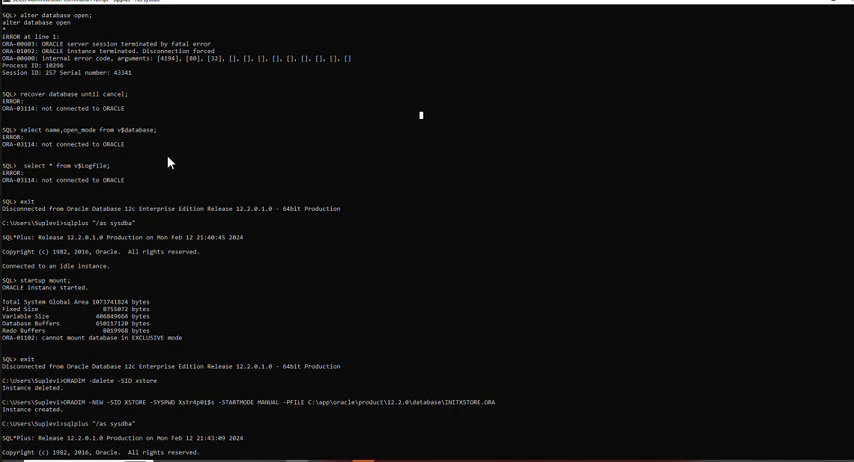
{"action": "mouse_move", "coordinate": [248, 232]}
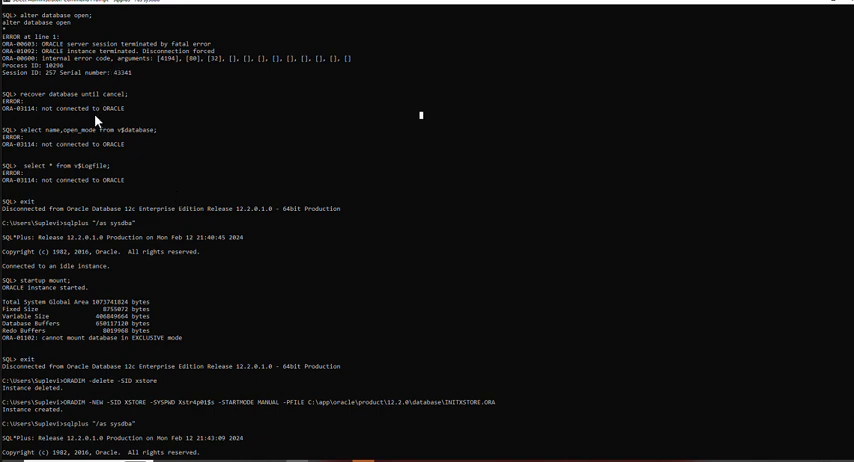
{"action": "mouse_move", "coordinate": [96, 140]}
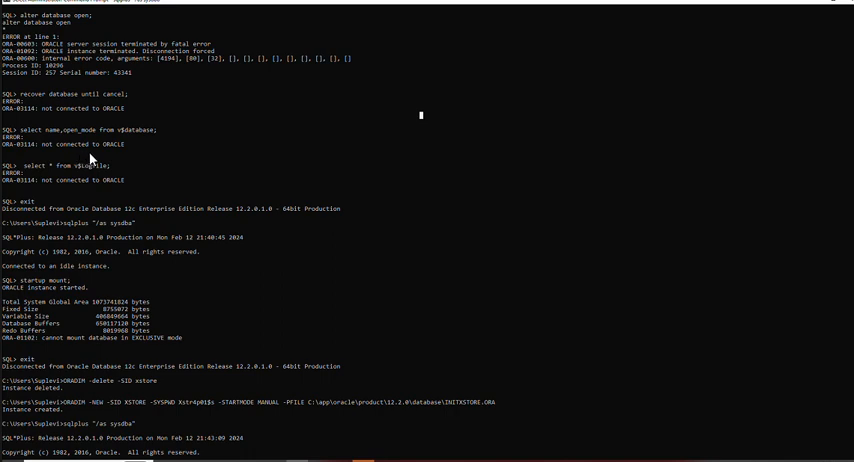
{"action": "mouse_move", "coordinate": [112, 160]}
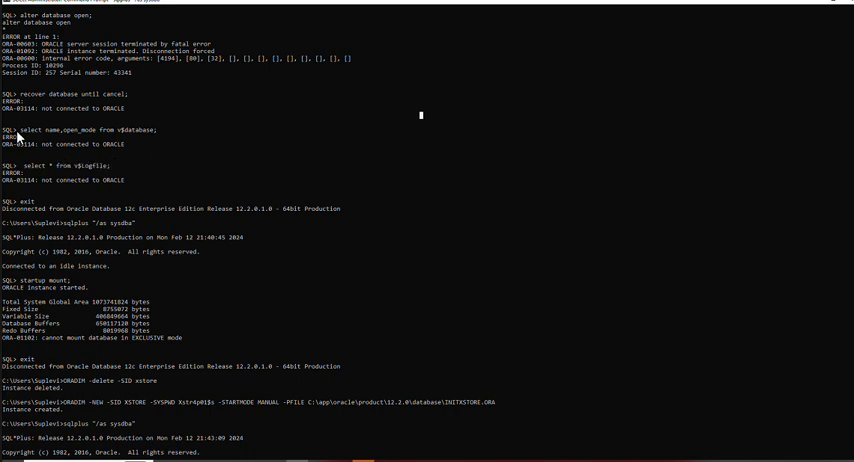
{"action": "mouse_move", "coordinate": [18, 162]}
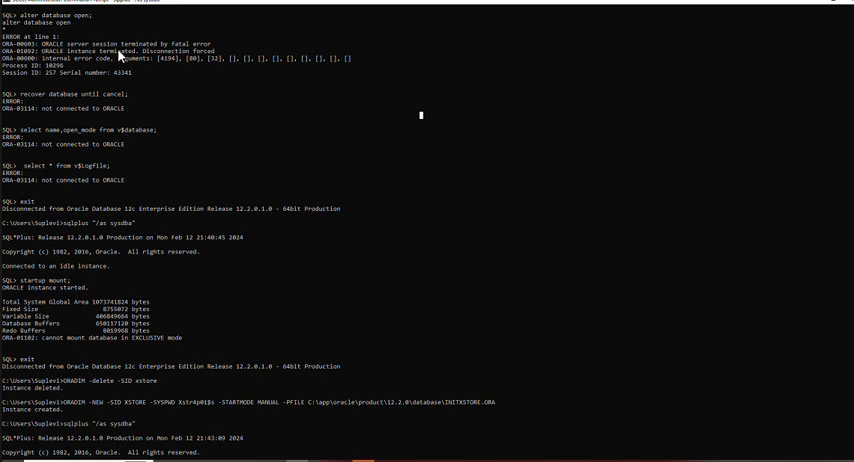
{"action": "mouse_move", "coordinate": [212, 128]}
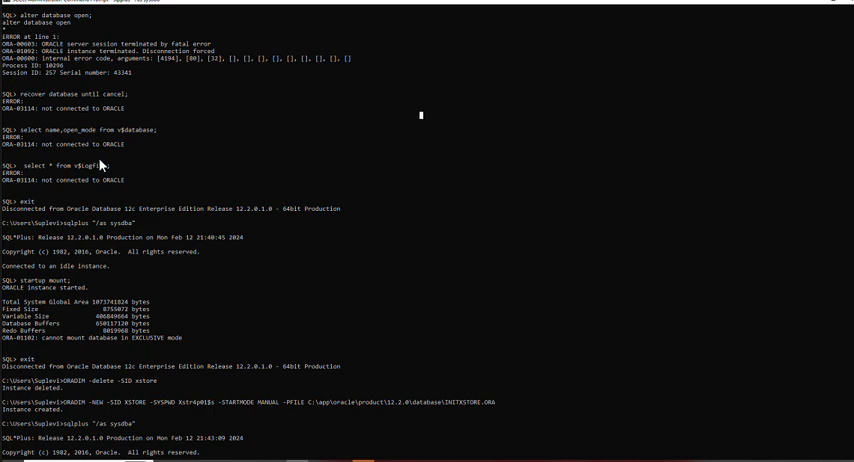
{"action": "mouse_move", "coordinate": [52, 232]}
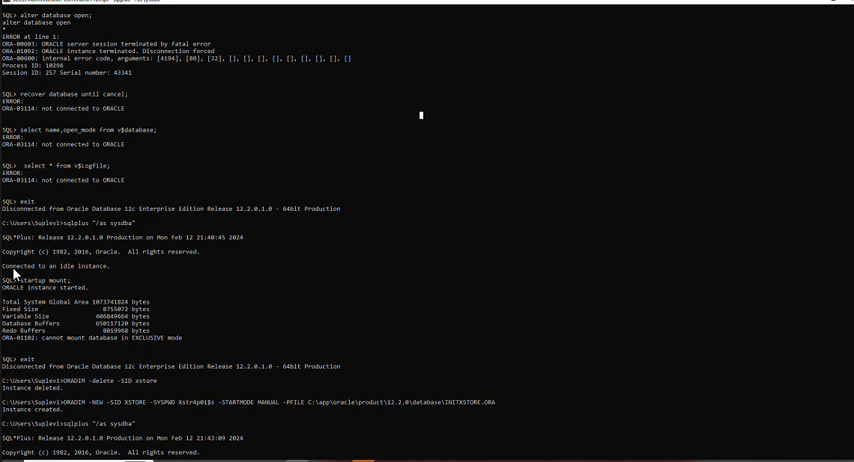
{"action": "mouse_move", "coordinate": [36, 244]}
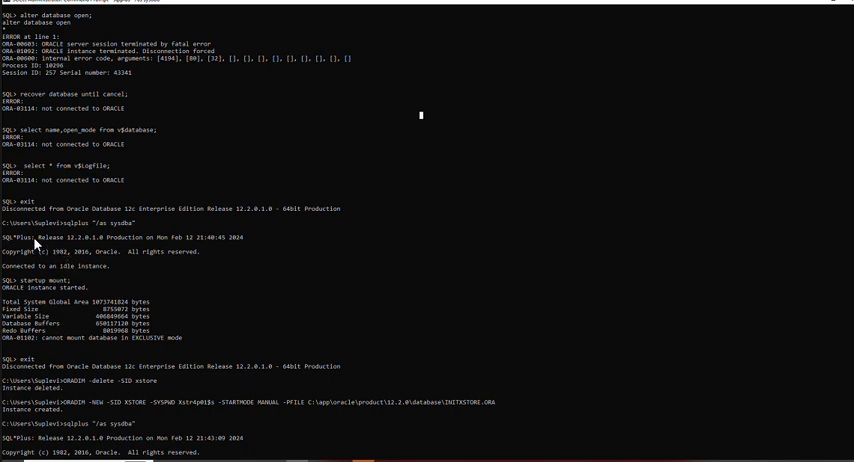
{"action": "mouse_move", "coordinate": [62, 248]}
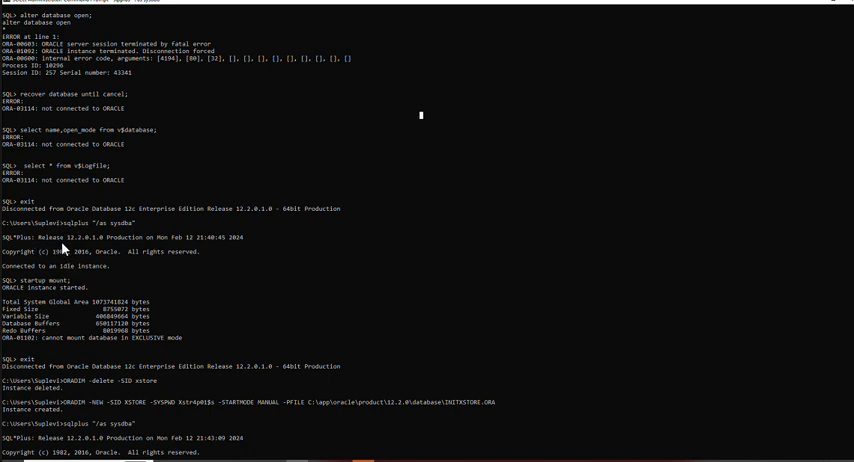
{"action": "mouse_move", "coordinate": [180, 294]}
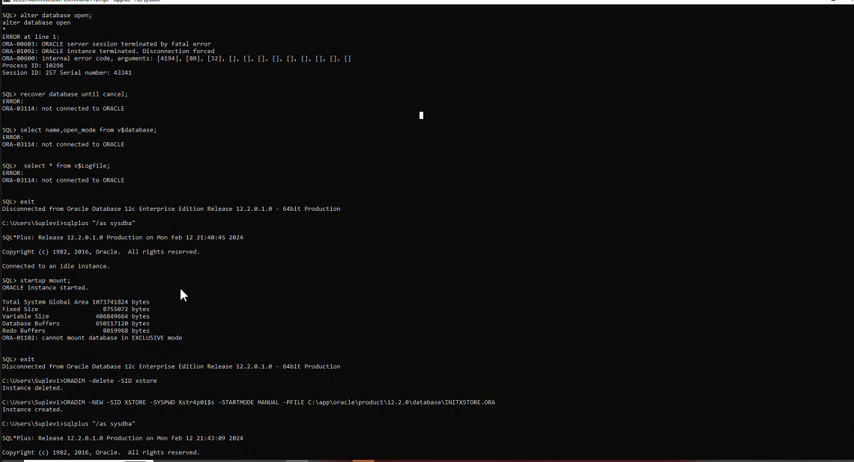
{"action": "mouse_move", "coordinate": [188, 292]}
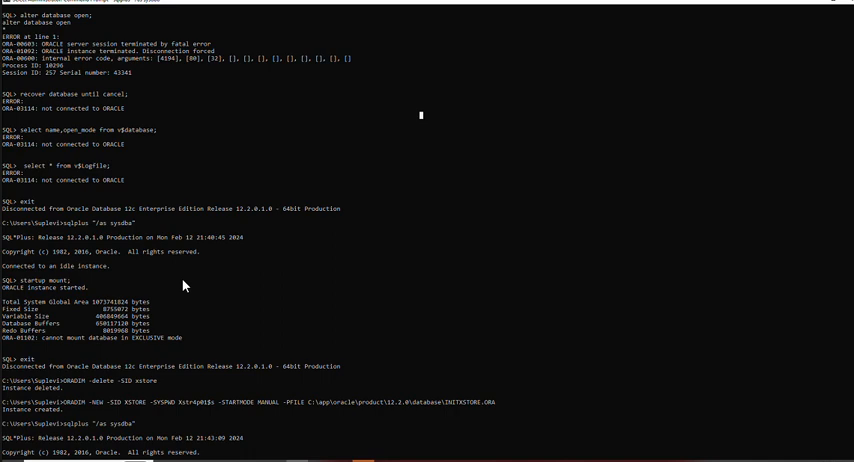
{"action": "mouse_move", "coordinate": [144, 322]}
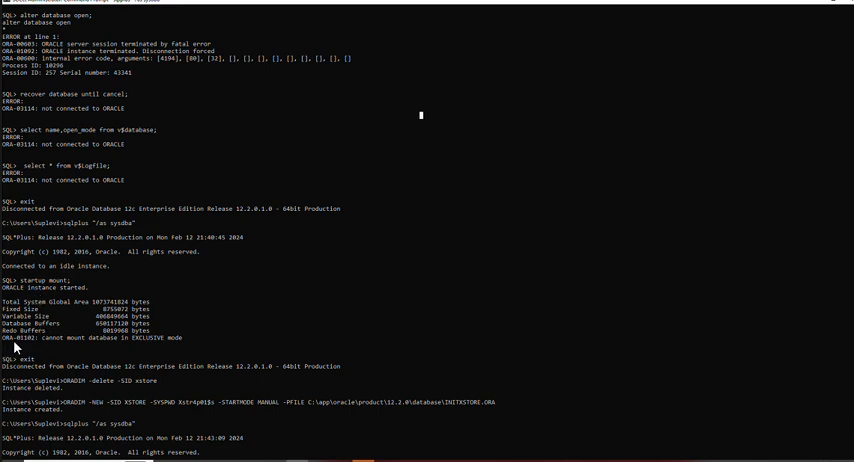
{"action": "mouse_move", "coordinate": [14, 346]}
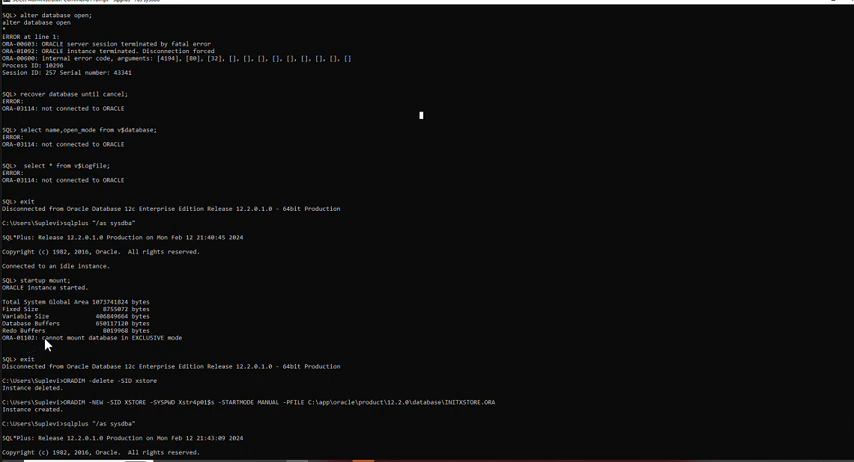
{"action": "mouse_move", "coordinate": [190, 350]}
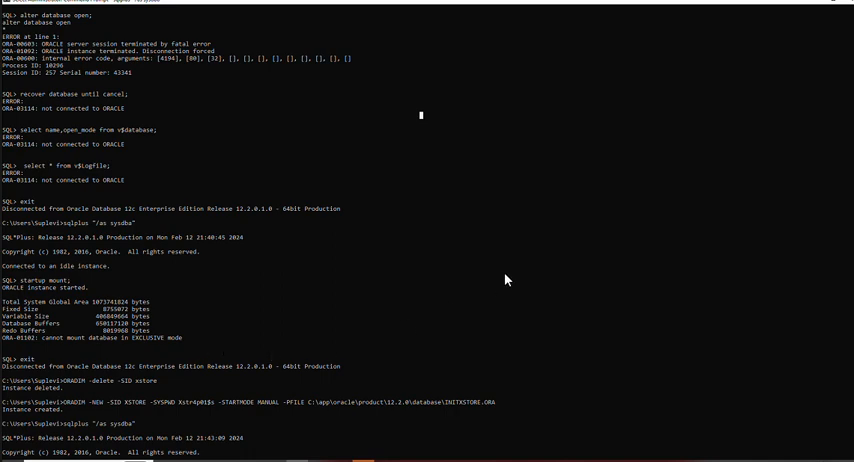
{"action": "mouse_move", "coordinate": [508, 212]}
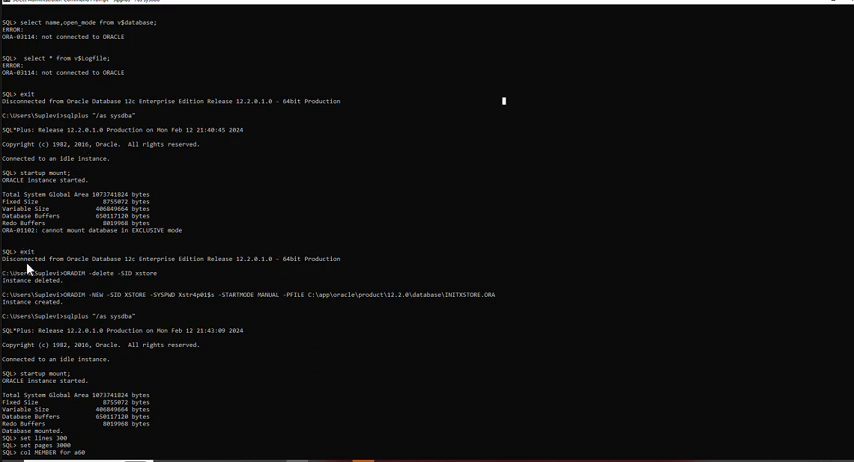
{"action": "mouse_move", "coordinate": [128, 286]}
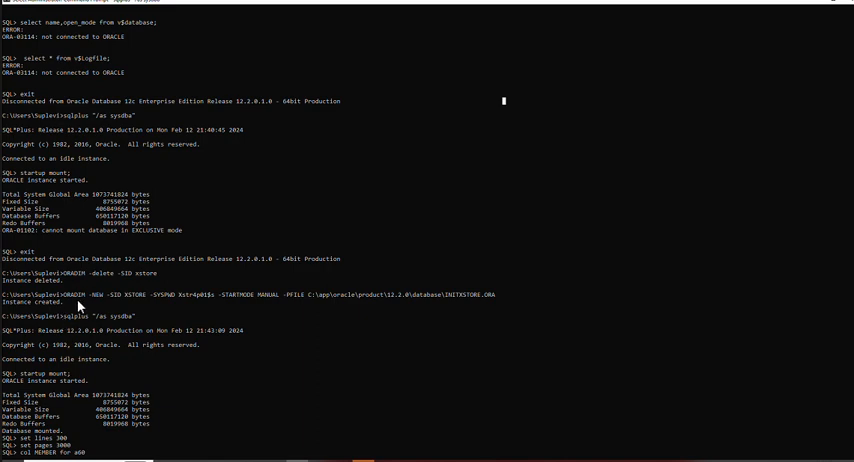
{"action": "mouse_move", "coordinate": [80, 306]}
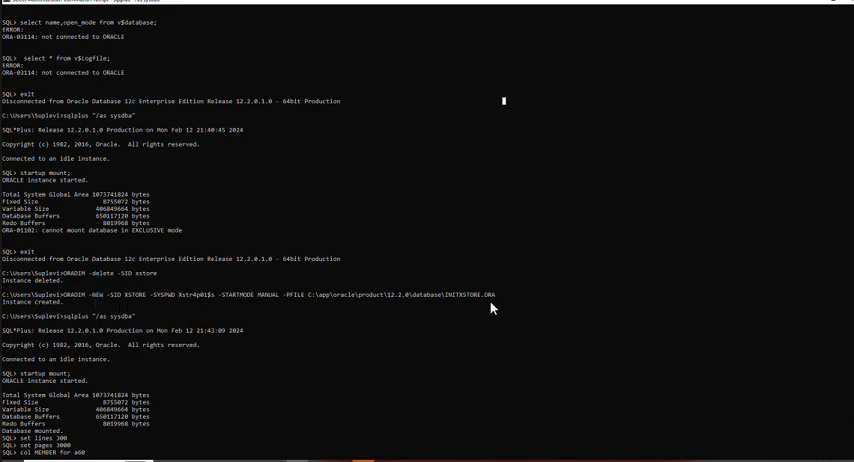
{"action": "mouse_move", "coordinate": [510, 308]}
{"action": "type", "text": "select * from v$log;"}
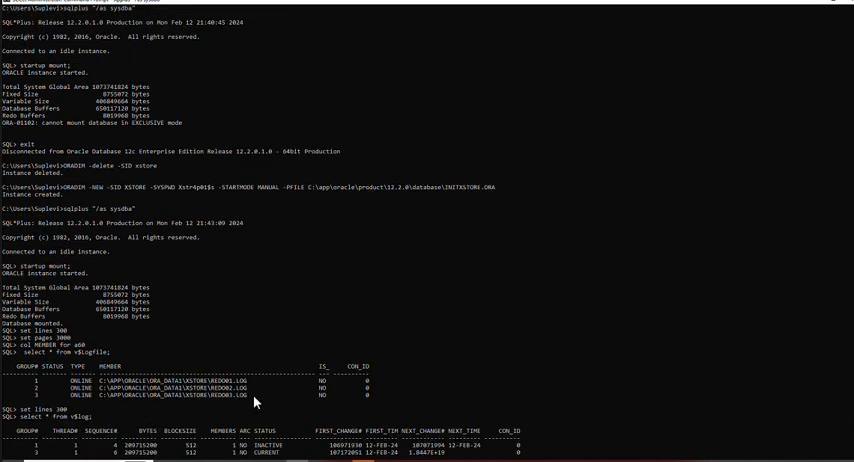
{"action": "type", "text": "recover database until cancel;"}
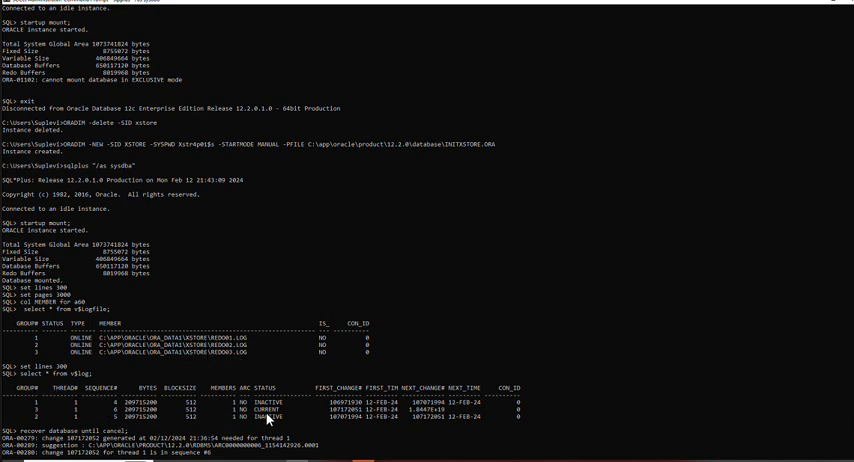
{"action": "mouse_move", "coordinate": [284, 416]}
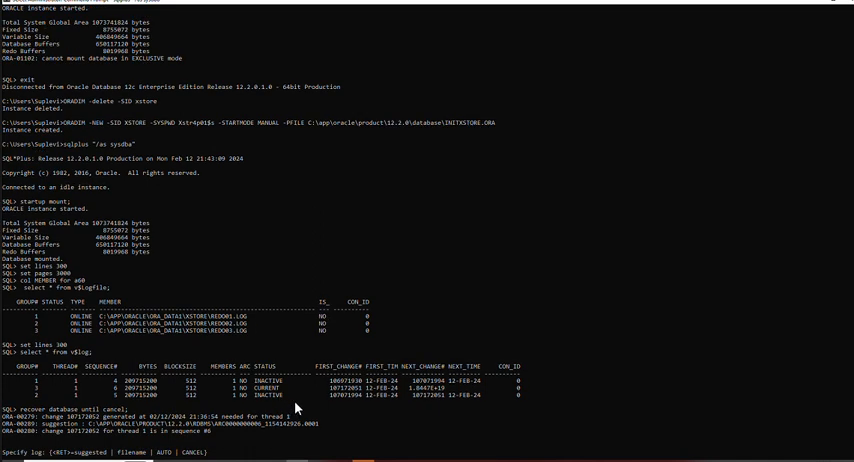
{"action": "mouse_move", "coordinate": [296, 408]}
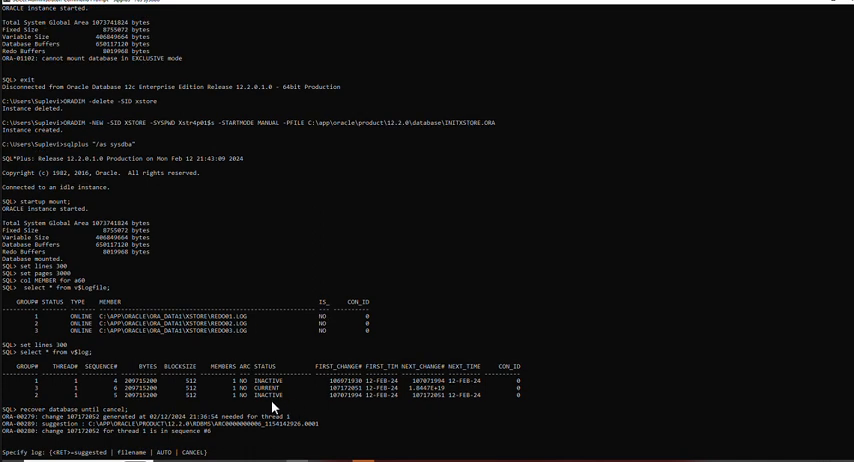
{"action": "mouse_move", "coordinate": [290, 402]}
{"action": "type", "text": "C:\\APP\\ORACLE\\ORA_DATA1\\XSTORE\\REDO03.LOG"}
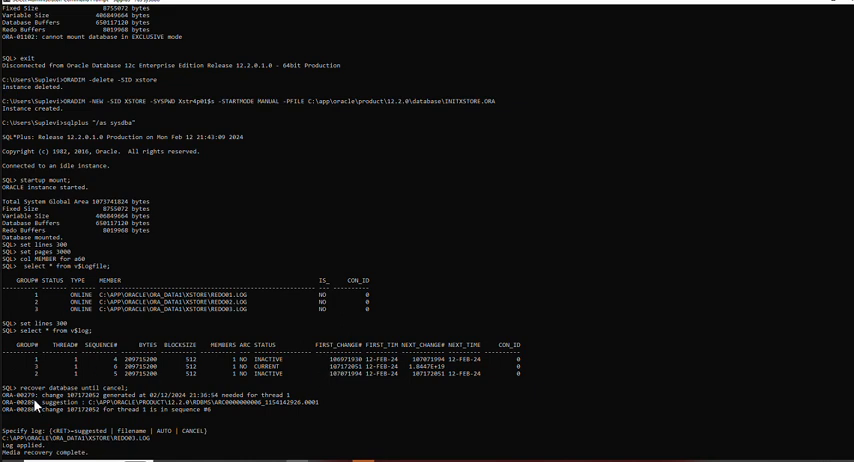
{"action": "mouse_move", "coordinate": [136, 398]}
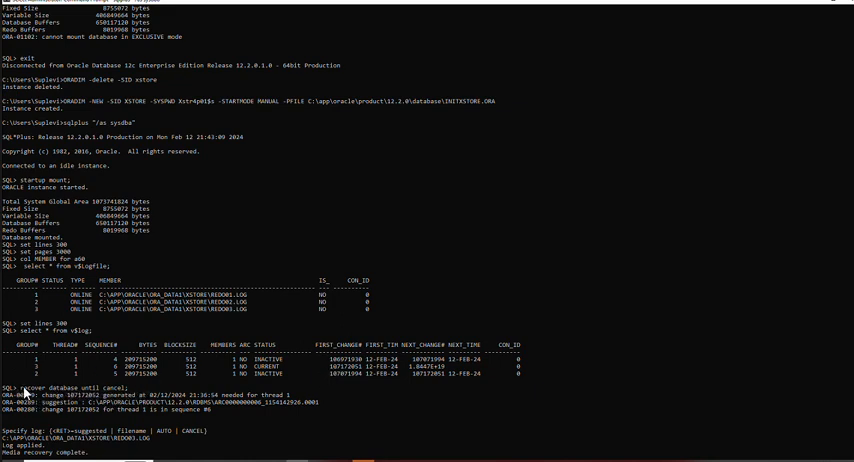
{"action": "mouse_move", "coordinate": [140, 396]}
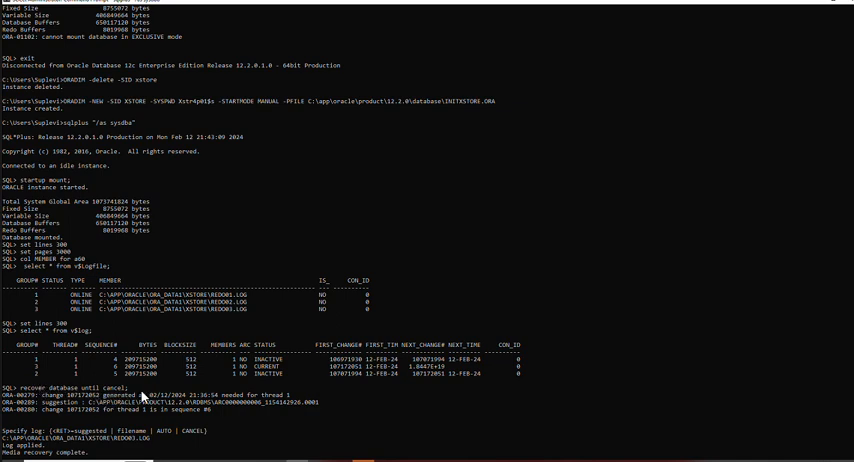
{"action": "mouse_move", "coordinate": [248, 400]}
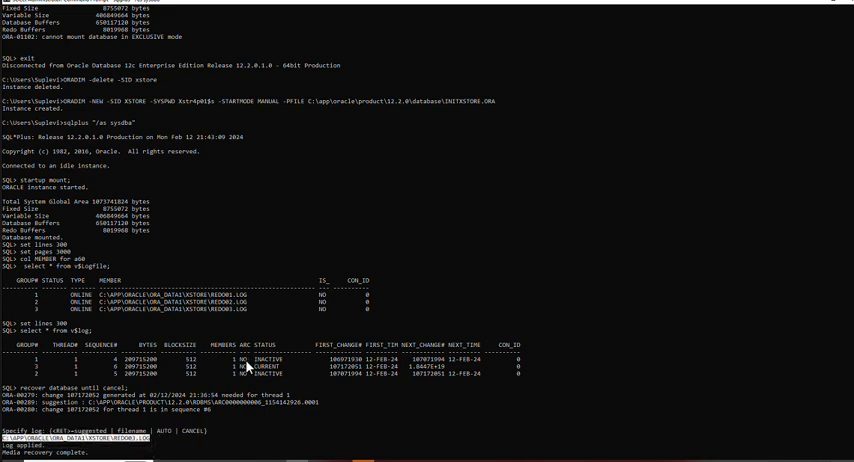
{"action": "mouse_move", "coordinate": [228, 382]}
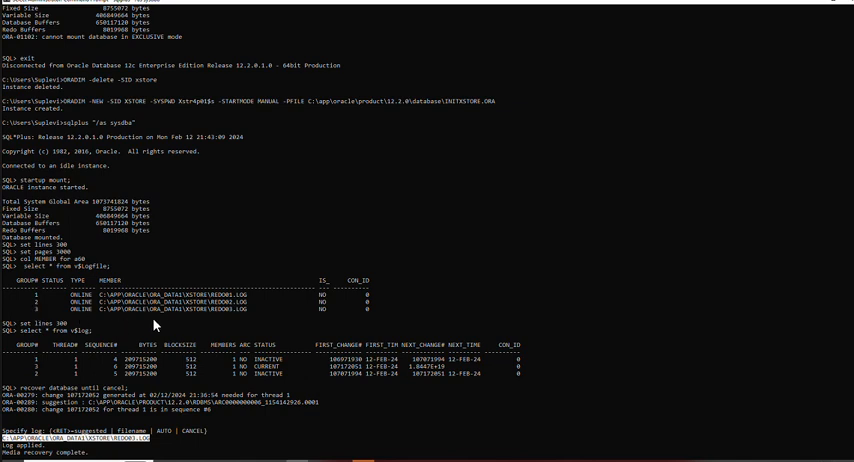
{"action": "mouse_move", "coordinate": [188, 330]}
{"action": "type", "text": "alter database open resetlogs;"}
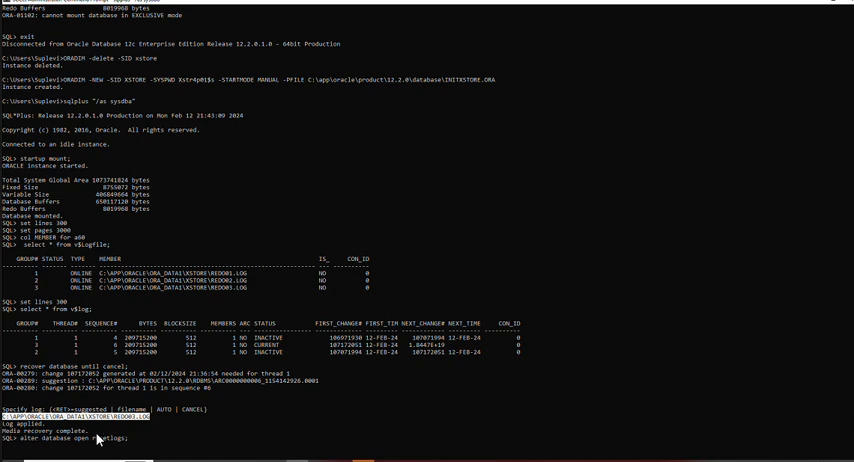
{"action": "mouse_move", "coordinate": [228, 440]}
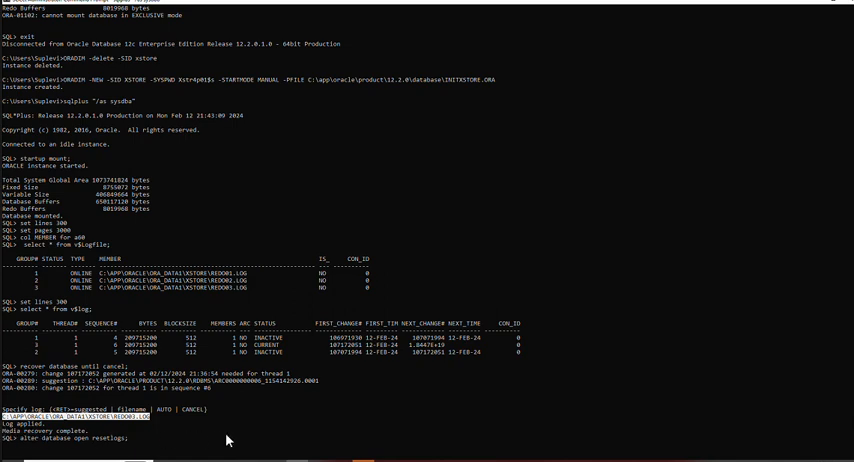